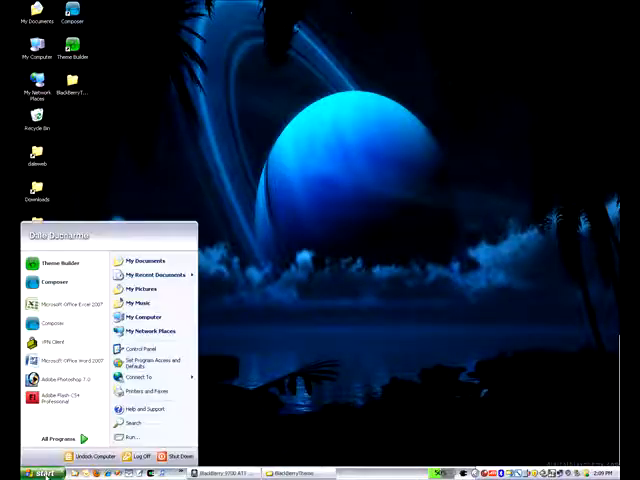
{"action": "mouse_move", "coordinate": [55, 322]}
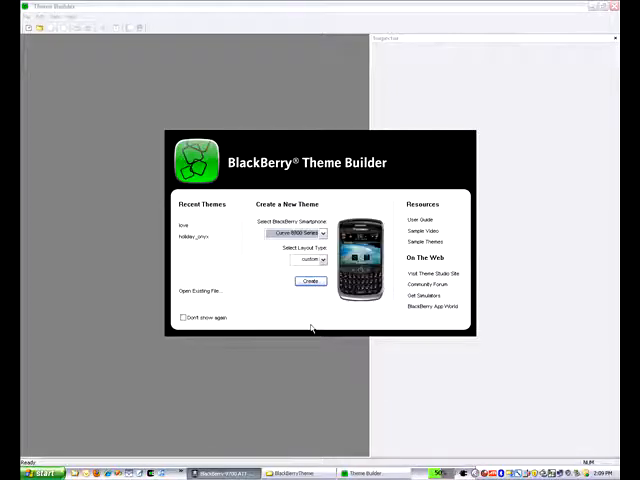
Step: Create a new custom-layout theme for the BlackBerry Bold 9700 model
{"action": "left_click", "coordinate": [320, 233]}
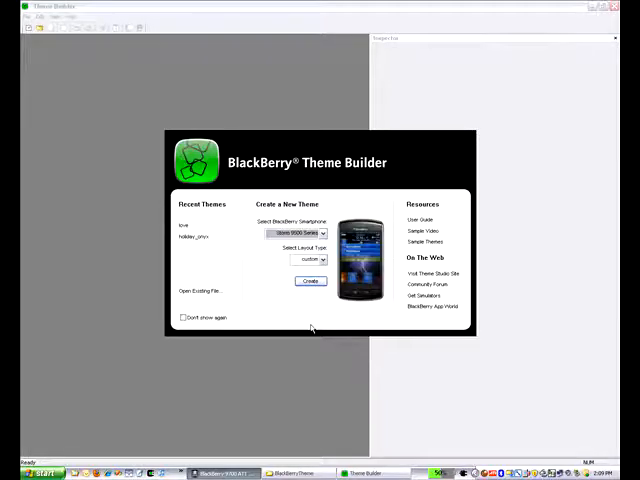
{"action": "left_click", "coordinate": [322, 233]}
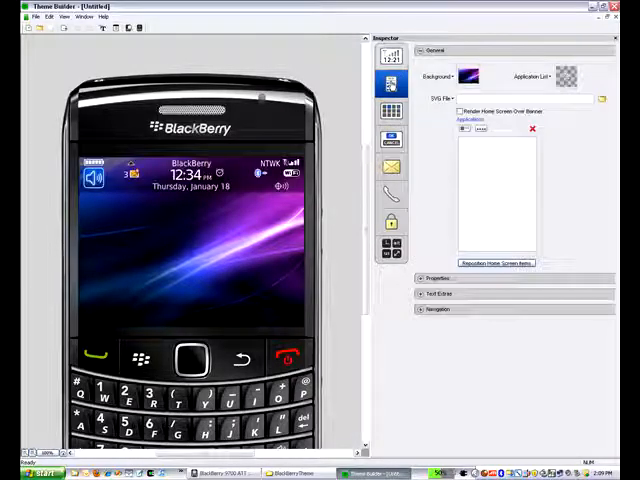
Step: Preview the Messages, Phone, Lock Screen and Banner screens, then browse for a home background image
{"action": "left_click", "coordinate": [391, 138]}
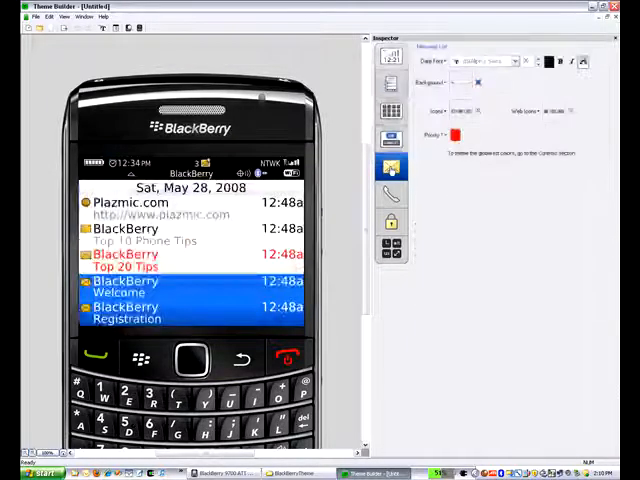
{"action": "left_click", "coordinate": [391, 194]}
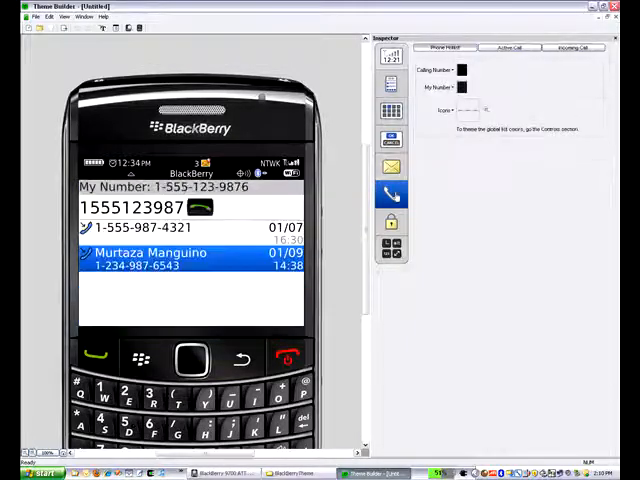
{"action": "left_click", "coordinate": [392, 221]}
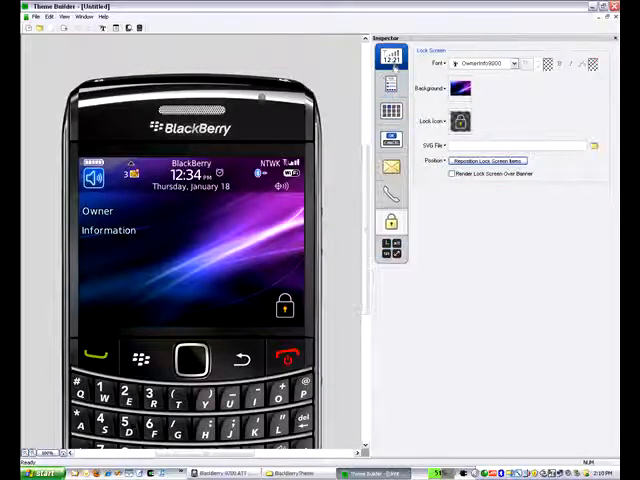
{"action": "left_click", "coordinate": [390, 83]}
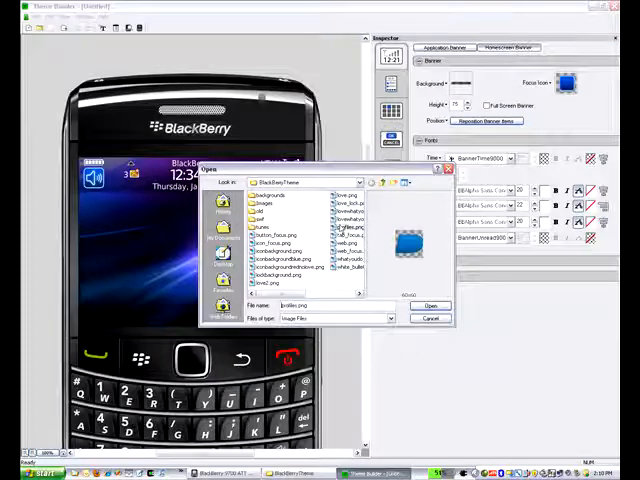
{"action": "left_click", "coordinate": [430, 318]}
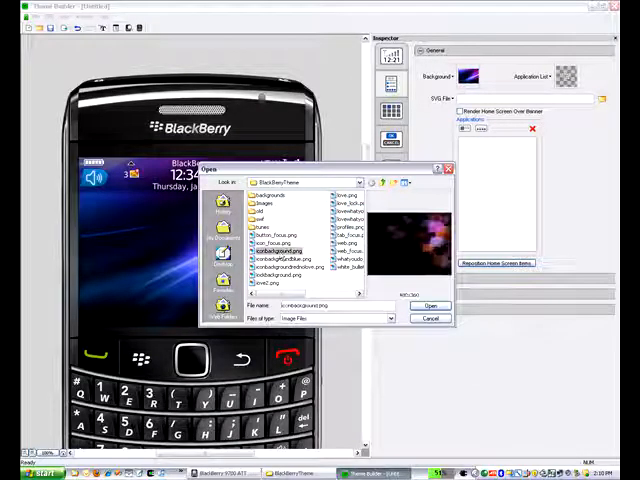
Step: Set back1.png (LOVE picture) as home background and begin adding Activation, Messages, Inbox, SMS launchers
{"action": "left_click", "coordinate": [283, 258]}
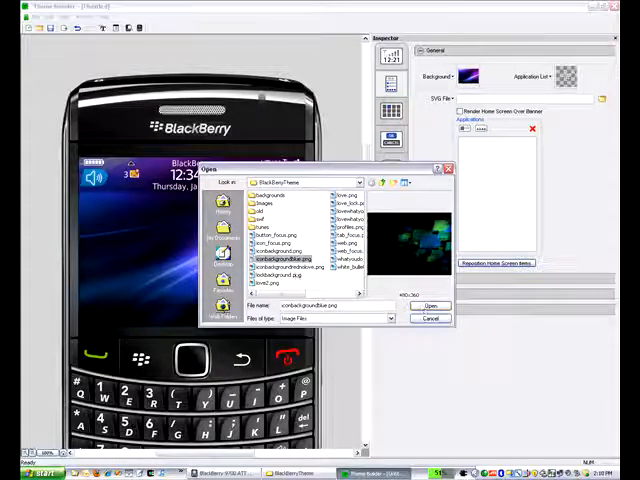
{"action": "left_click", "coordinate": [431, 305]}
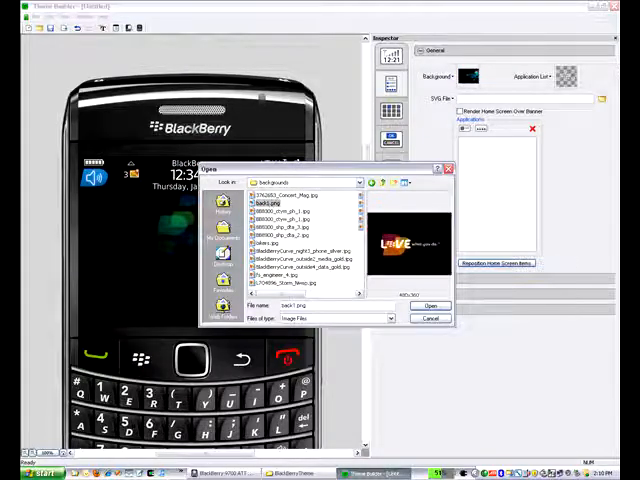
{"action": "left_click", "coordinate": [430, 305]}
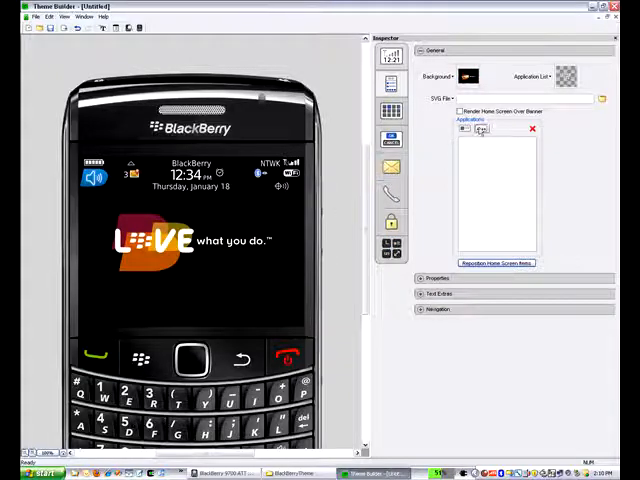
{"action": "left_click", "coordinate": [463, 129]}
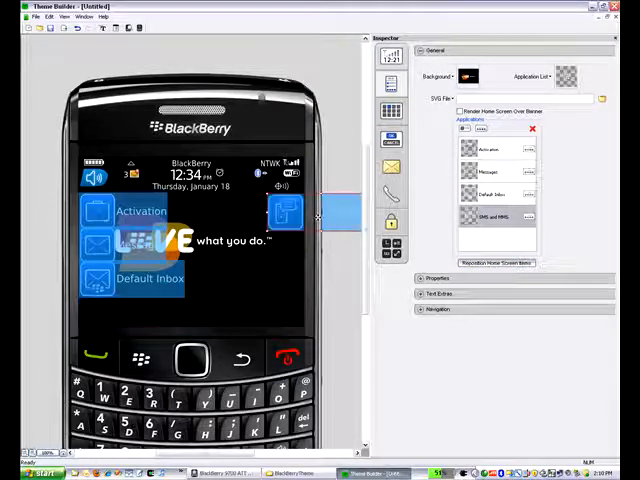
Step: Add Address Book and more right-side launchers, with tab_focus.png as the blue tab focus
{"action": "left_click", "coordinate": [390, 221]}
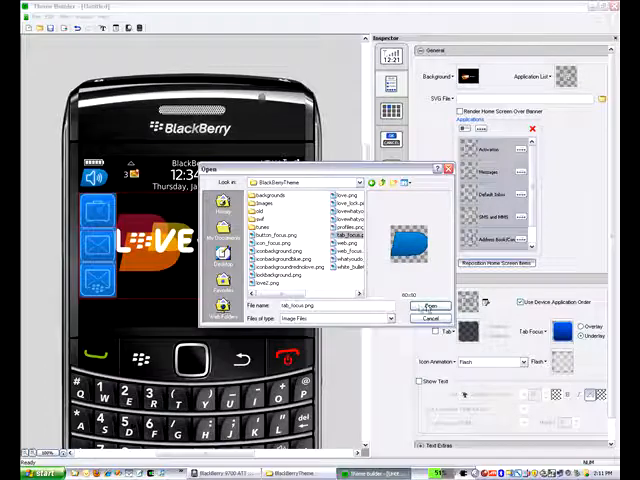
{"action": "left_click", "coordinate": [429, 306]}
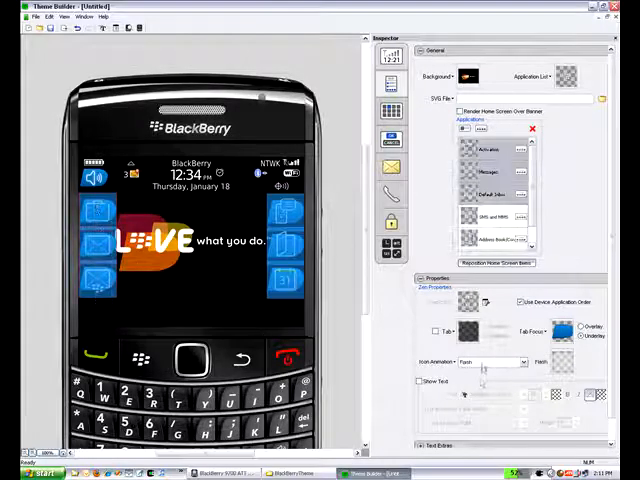
Step: Adjust launcher Properties so the six blue side icons show without shaded tiles
{"action": "left_click", "coordinate": [490, 362]}
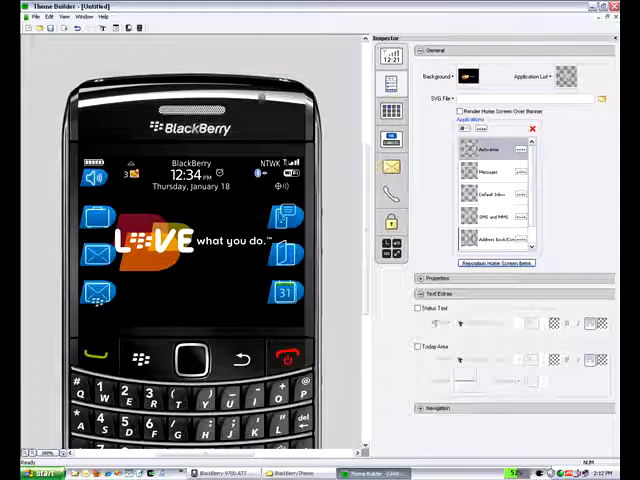
Step: Show the Application List settings and browse for its background image
{"action": "left_click", "coordinate": [419, 308]}
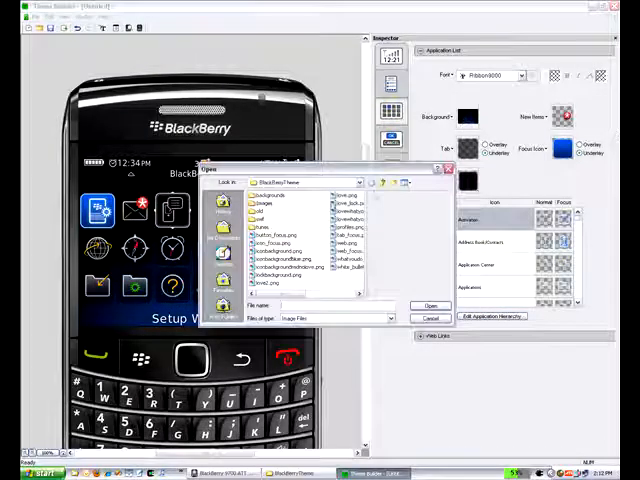
Step: Apply iconbackgroundblue.png as the application list's dark blue-green background
{"action": "left_click", "coordinate": [282, 243]}
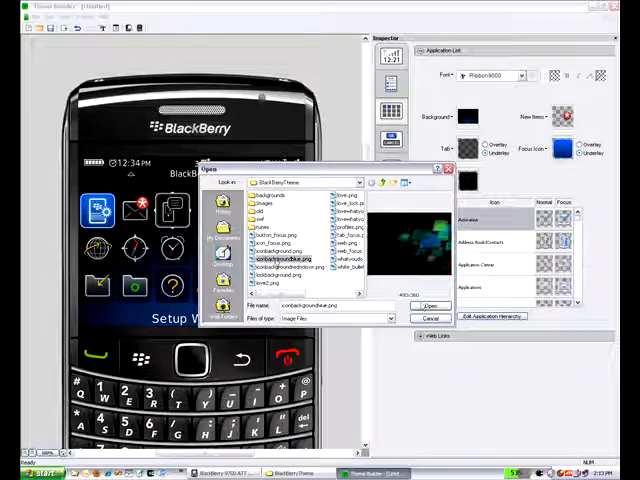
{"action": "left_click", "coordinate": [426, 306]}
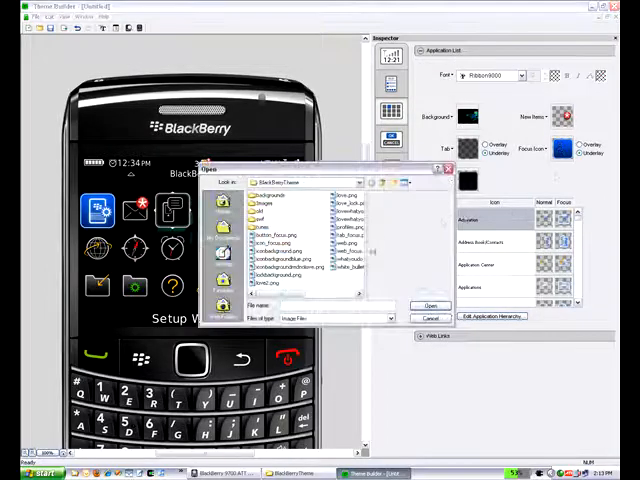
{"action": "left_click", "coordinate": [284, 251]}
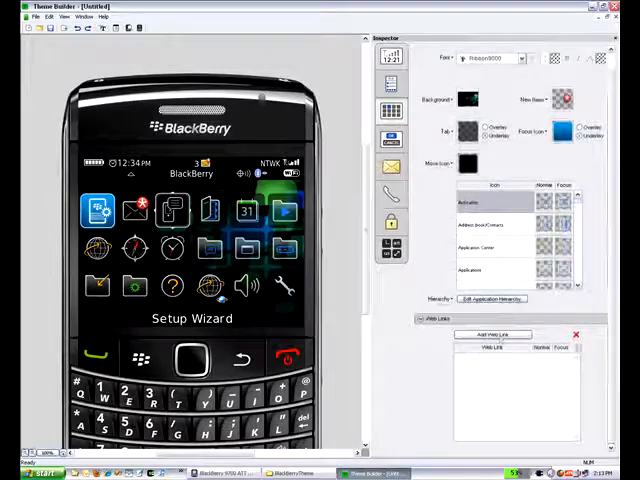
Step: Add a Mobile Web link to the application list using the web.png icon
{"action": "left_click", "coordinate": [493, 334]}
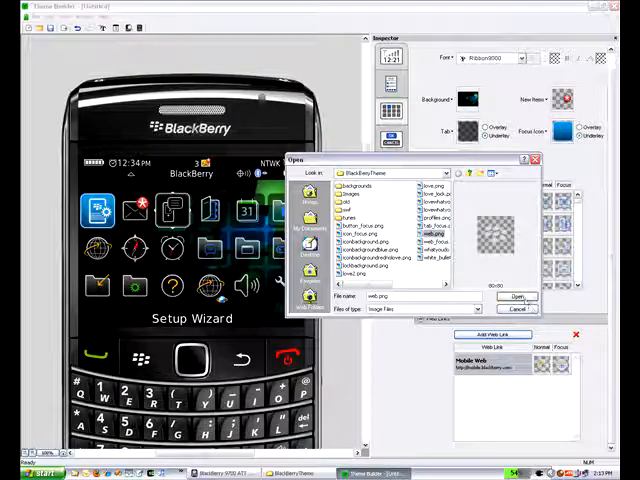
{"action": "left_click", "coordinate": [517, 296]}
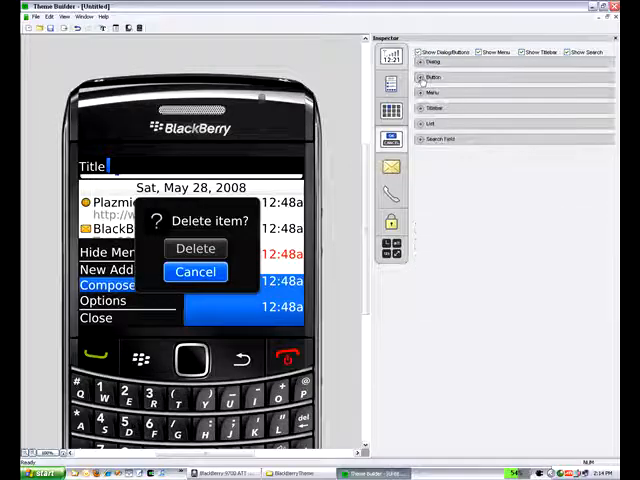
Step: Show the Dialogs/Buttons screen with its Button options expanded
{"action": "left_click", "coordinate": [433, 77]}
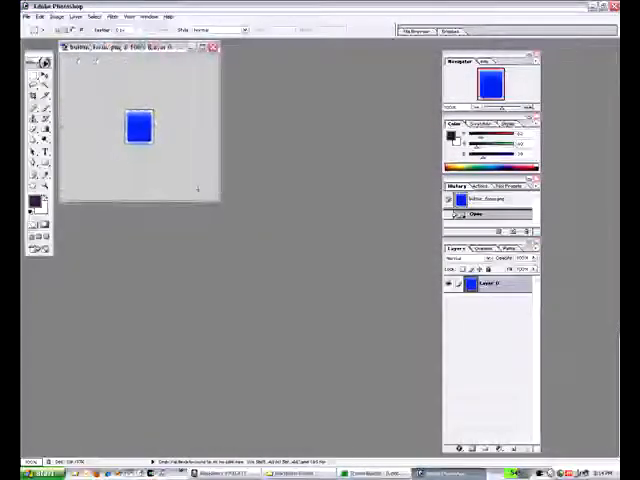
Step: Recolour button_focus.png to a lighter blue with Replace Color hue and saturation shifts
{"action": "left_click", "coordinate": [57, 16]}
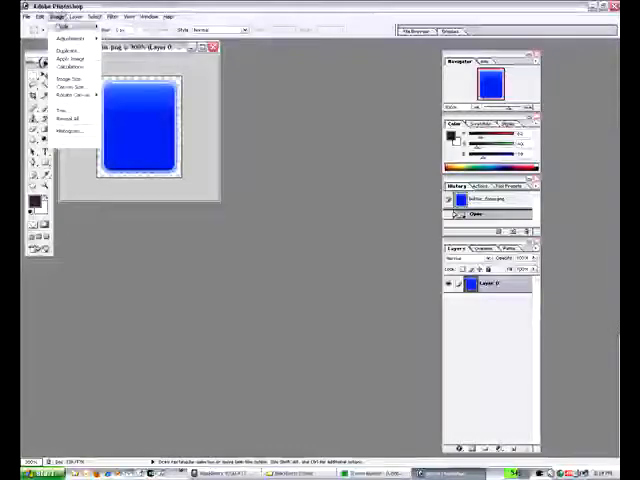
{"action": "left_click", "coordinate": [61, 38]}
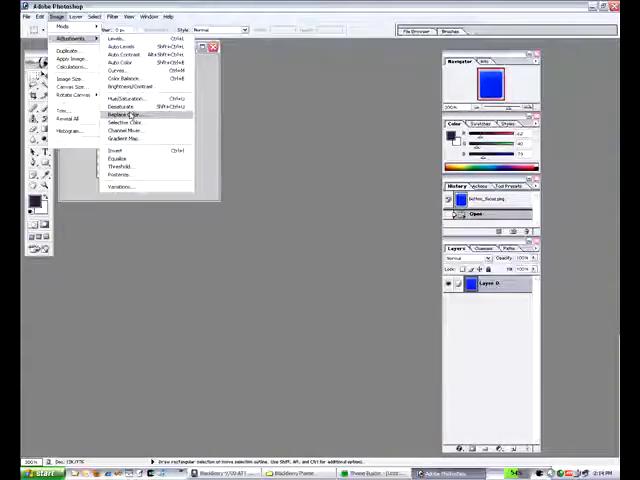
{"action": "left_click", "coordinate": [122, 114]}
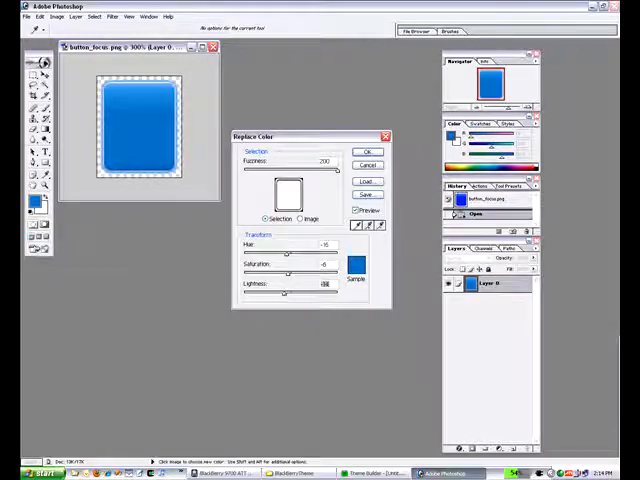
{"action": "left_click", "coordinate": [369, 151]}
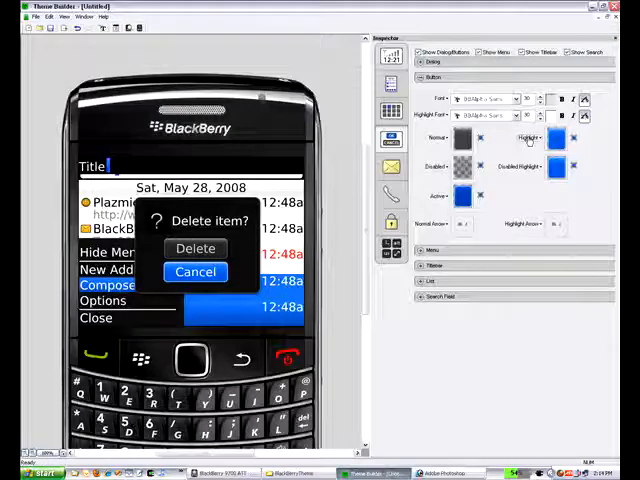
Step: Load the recoloured blue button_focus.png as the dialog button highlight image
{"action": "left_click", "coordinate": [557, 138]}
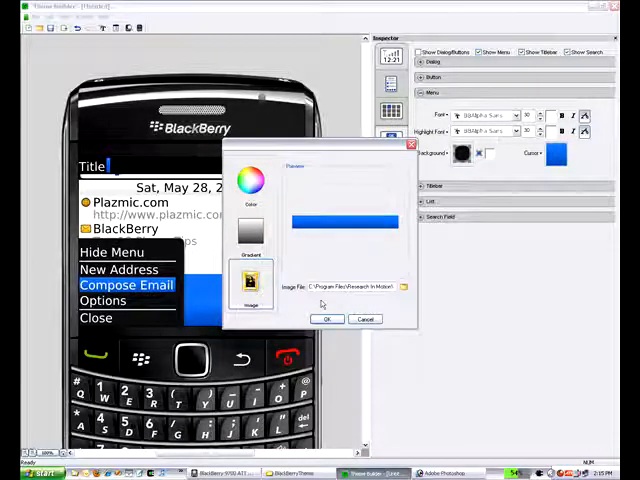
Step: Apply a blue-to-dark-blue gradient to the menu cursor and hide the menu preview
{"action": "left_click", "coordinate": [250, 235]}
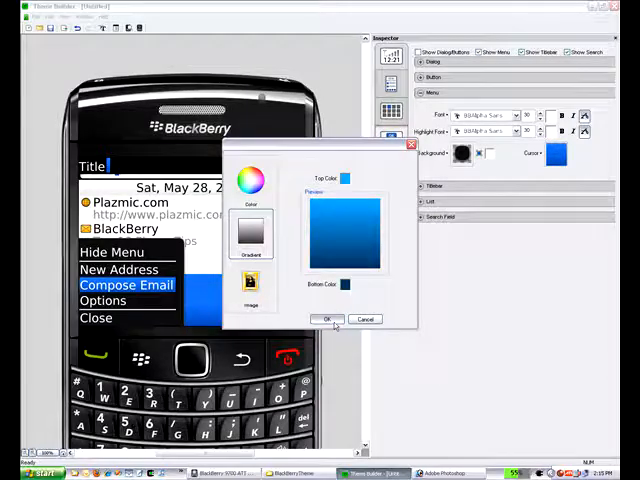
{"action": "left_click", "coordinate": [313, 319]}
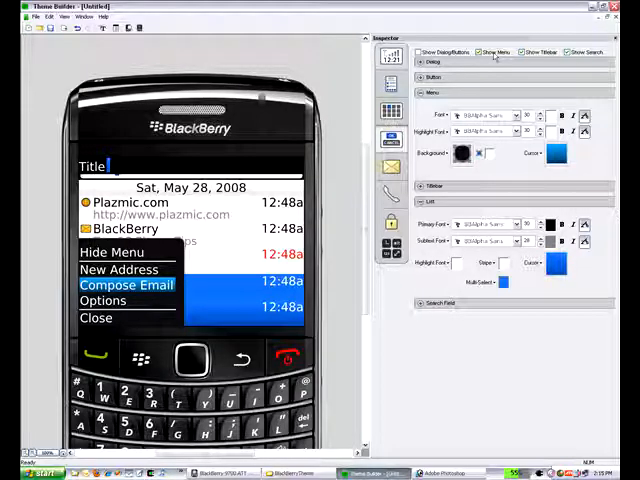
{"action": "left_click", "coordinate": [458, 152]}
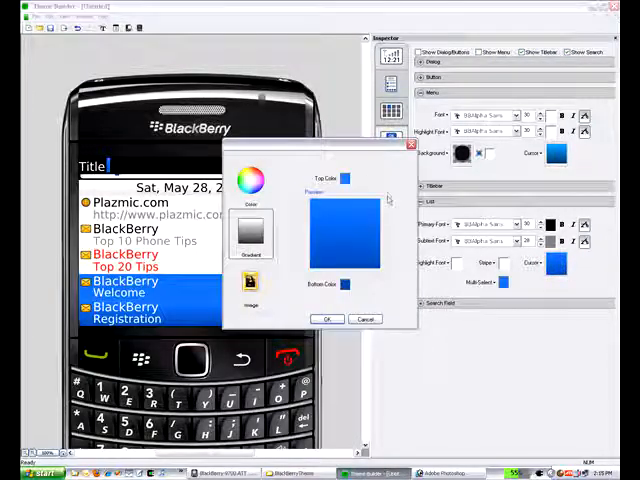